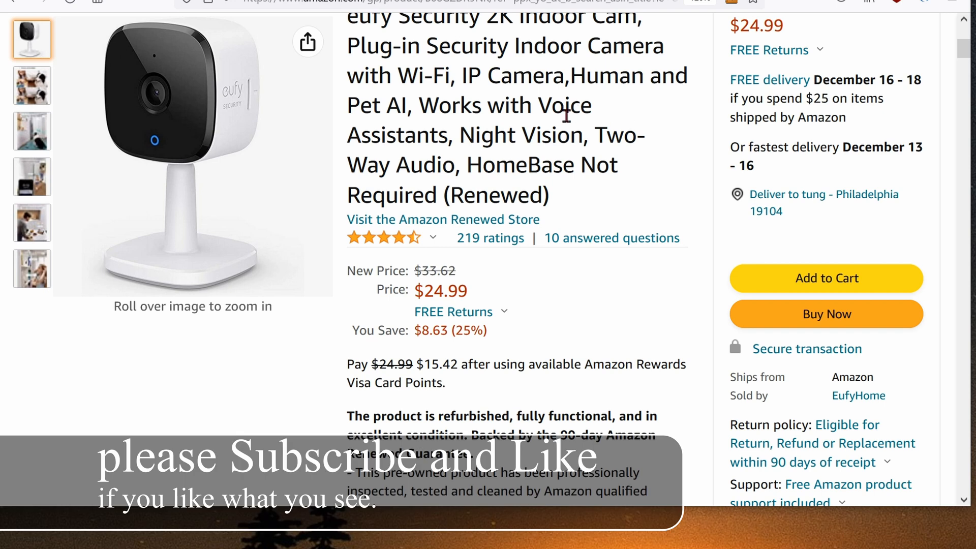
mouse_move(438, 149)
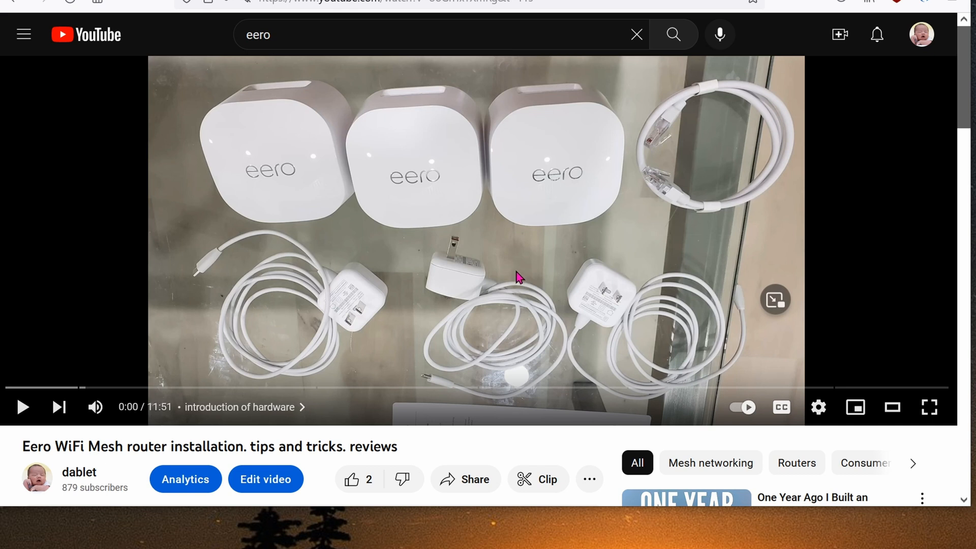
mouse_move(423, 248)
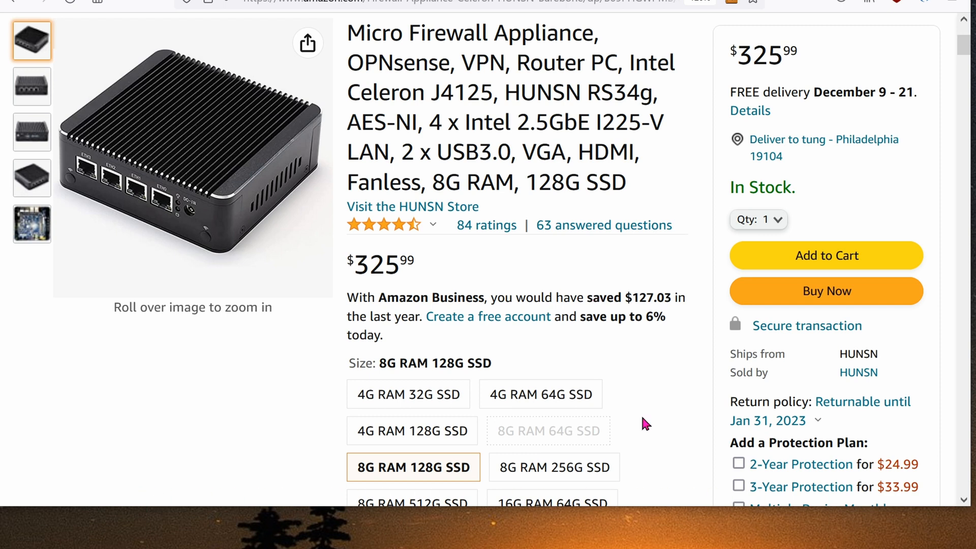
mouse_move(638, 437)
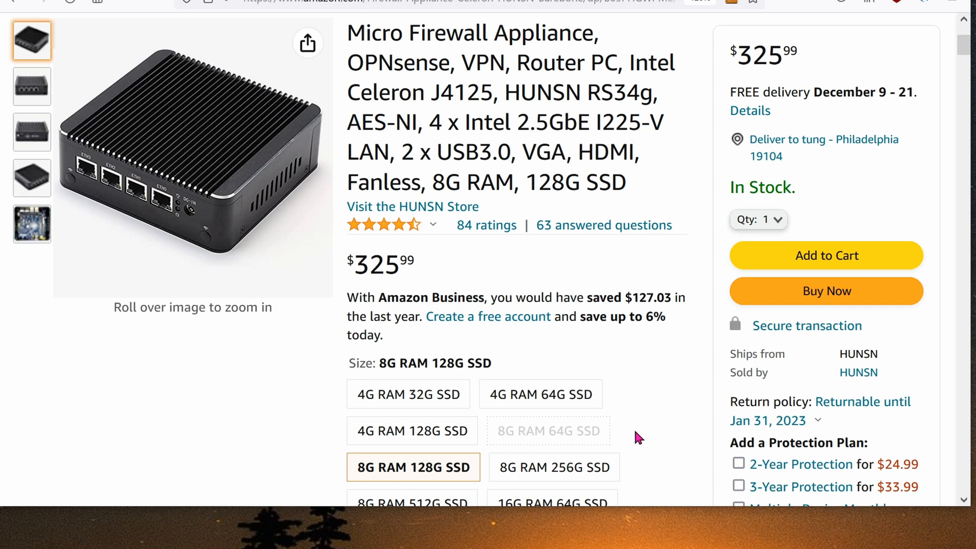
mouse_move(654, 406)
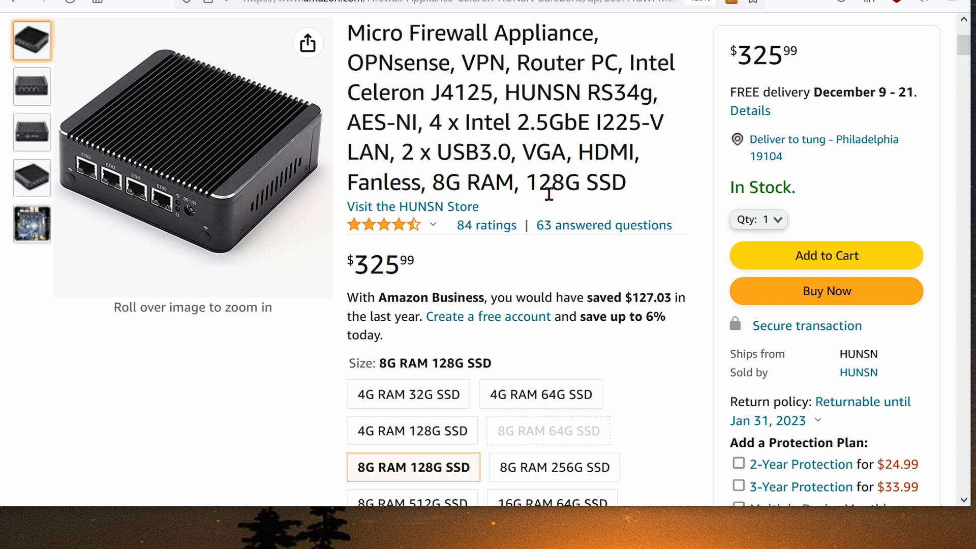
mouse_move(624, 222)
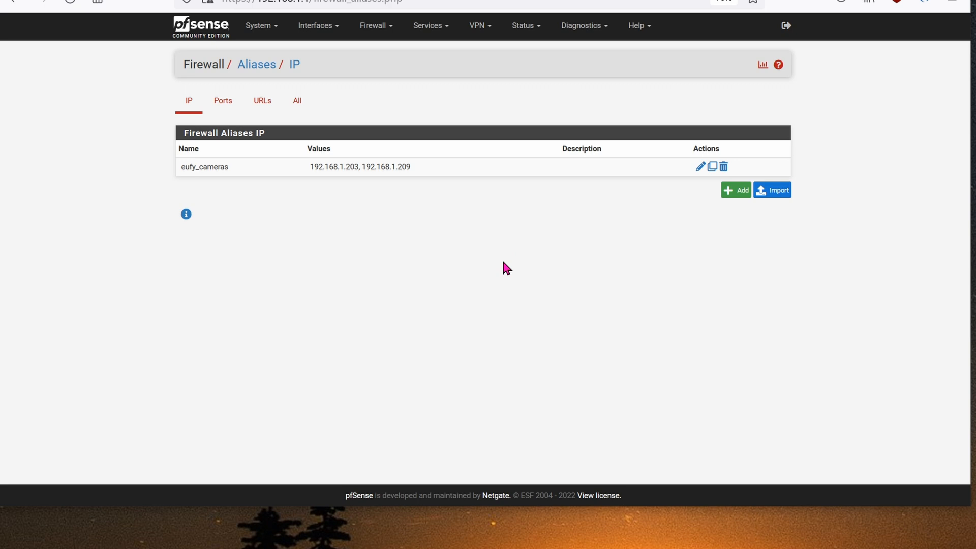
mouse_move(372, 25)
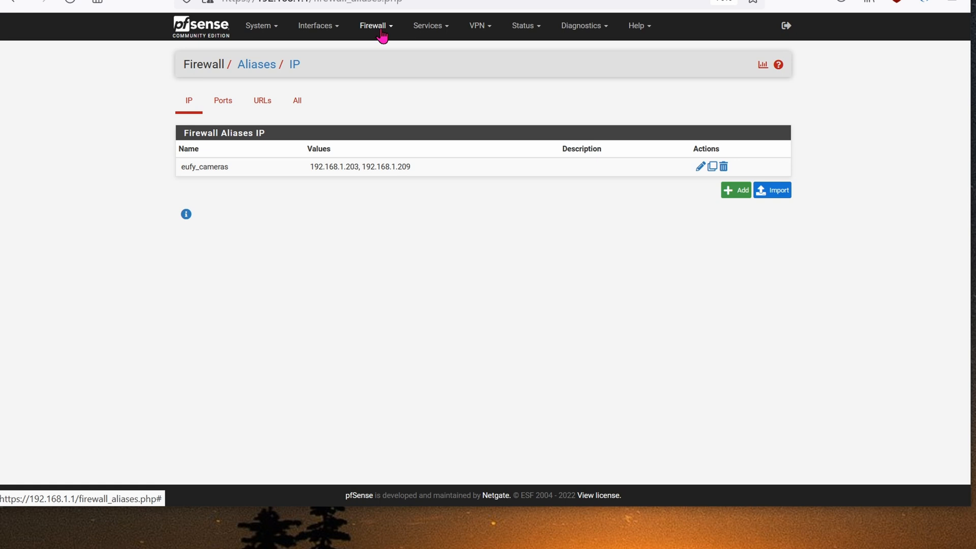
Review the eufy_cameras alias entries 192.168.1.203 (kitchen) and 192.168.1.209 (dining)
click(372, 26)
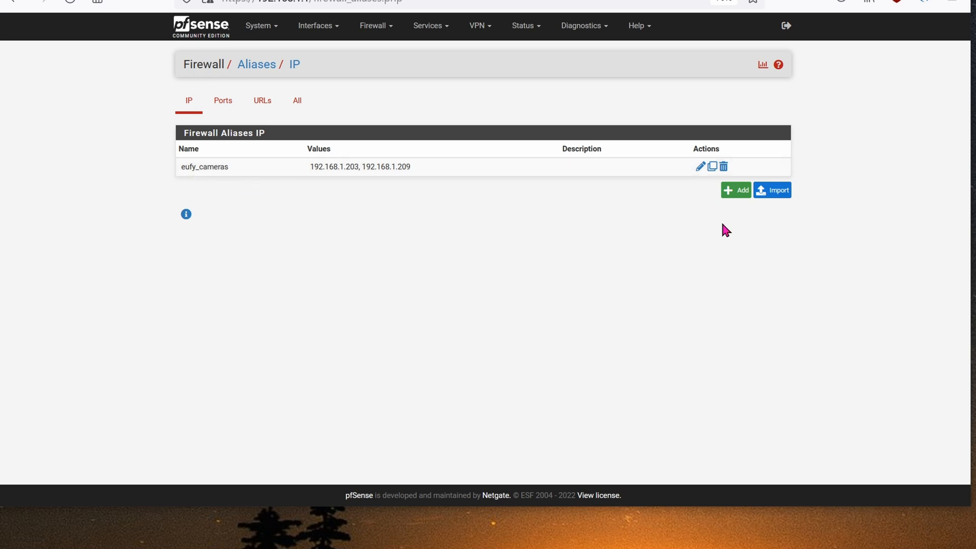
click(700, 166)
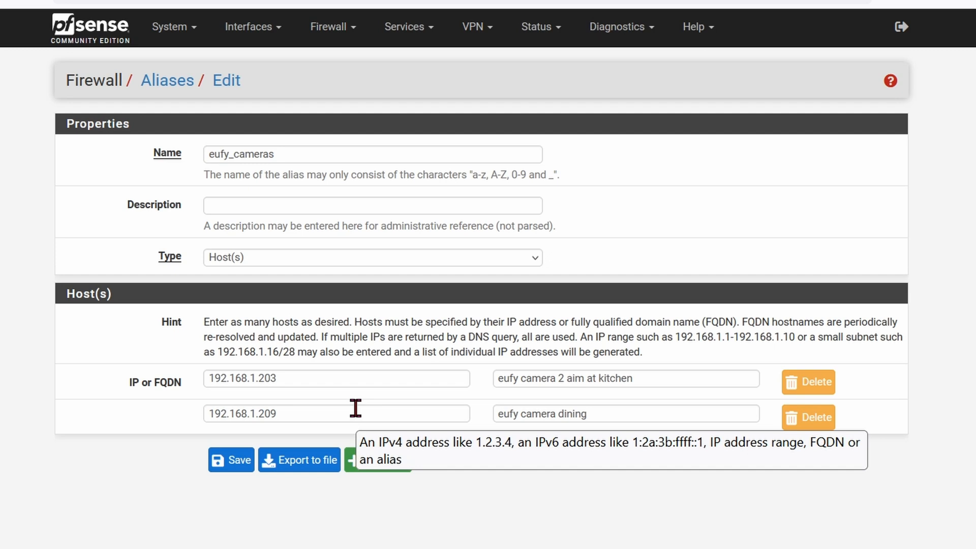
click(537, 27)
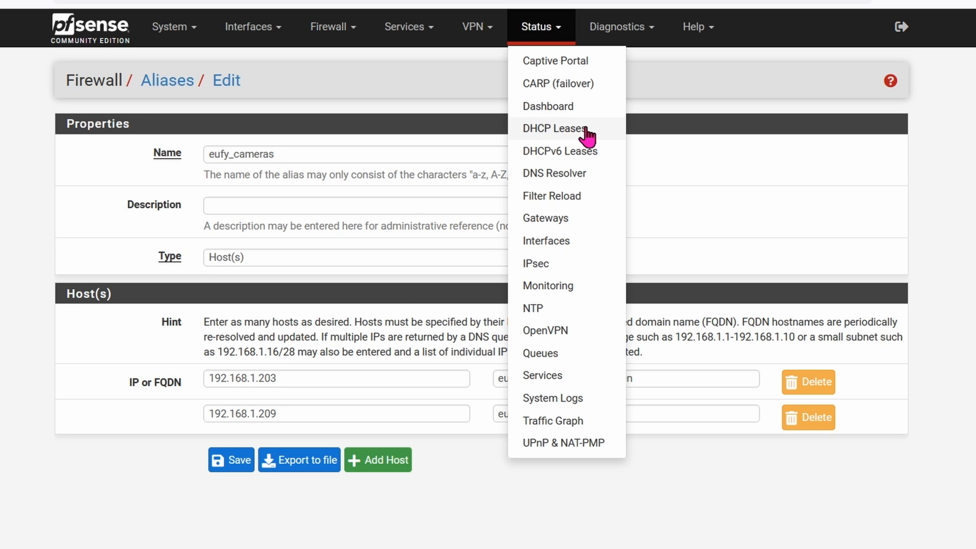
From DHCP Leases, begin a static mapping for MAS4004BC8F2 and focus the IP Address field
click(553, 128)
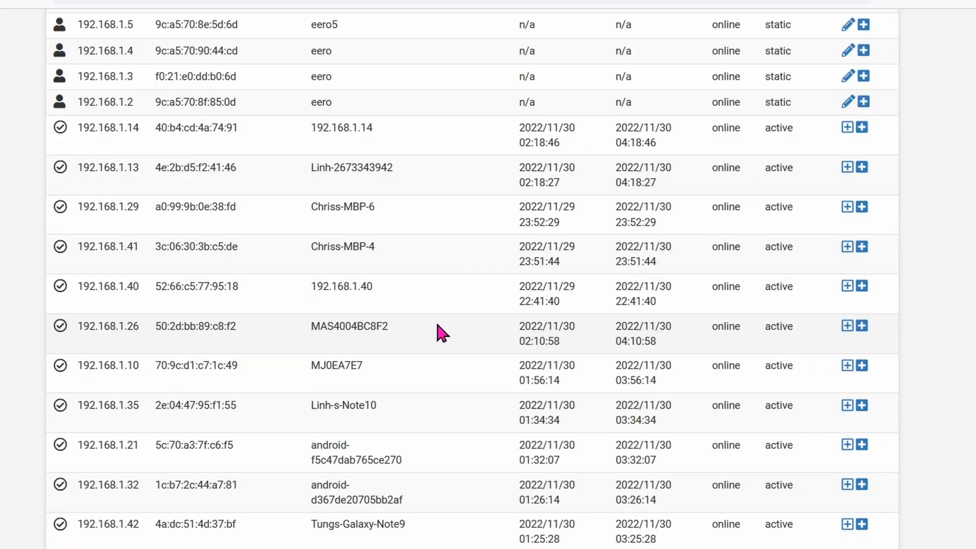
mouse_move(516, 354)
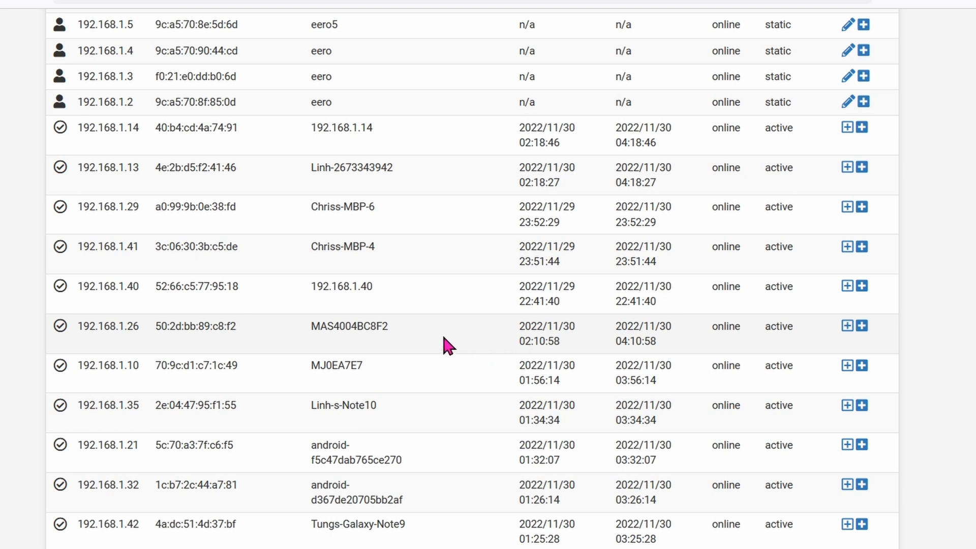
mouse_move(446, 336)
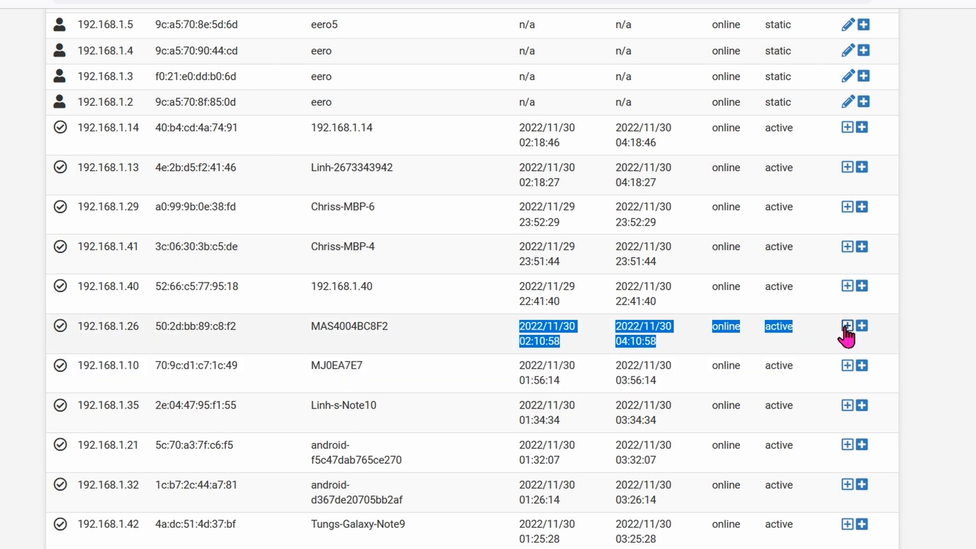
click(847, 326)
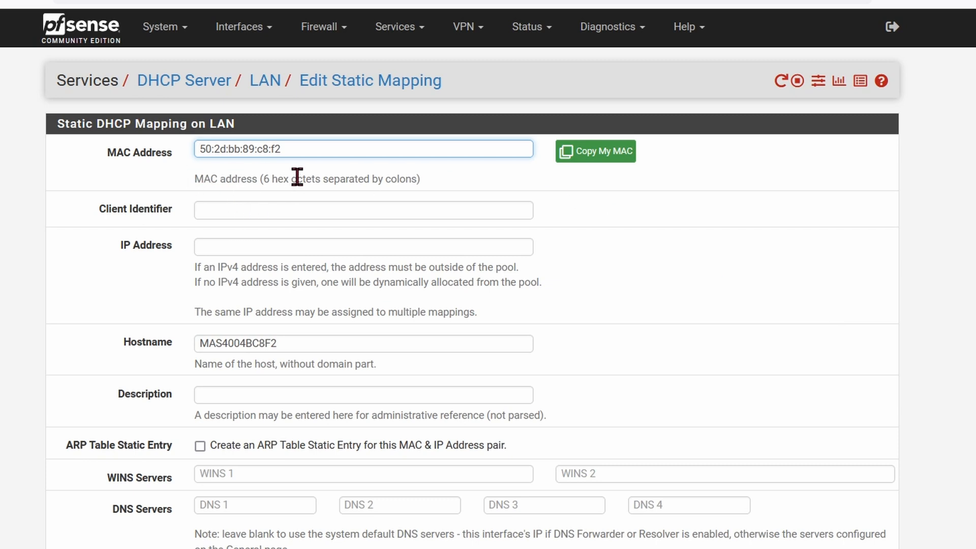
click(363, 246)
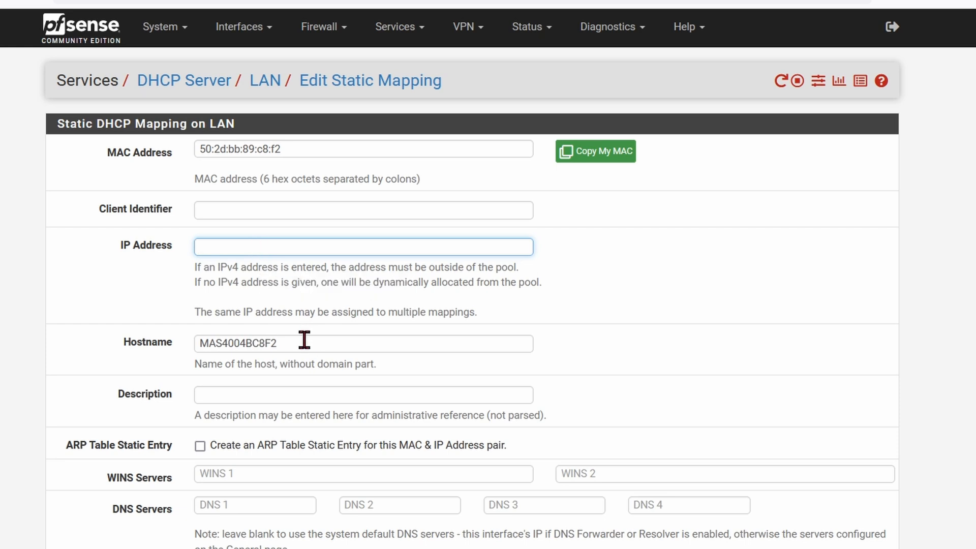
click(364, 246)
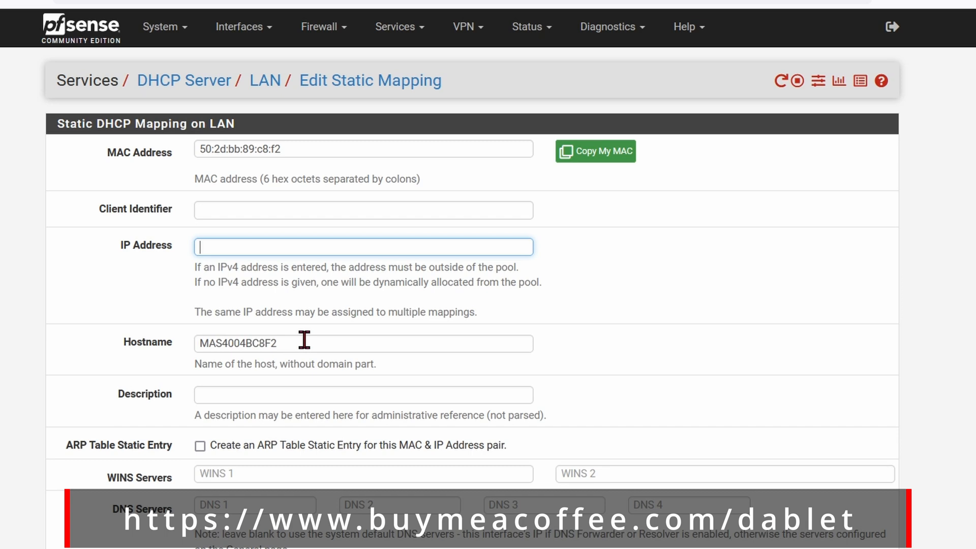
scroll(down, 3)
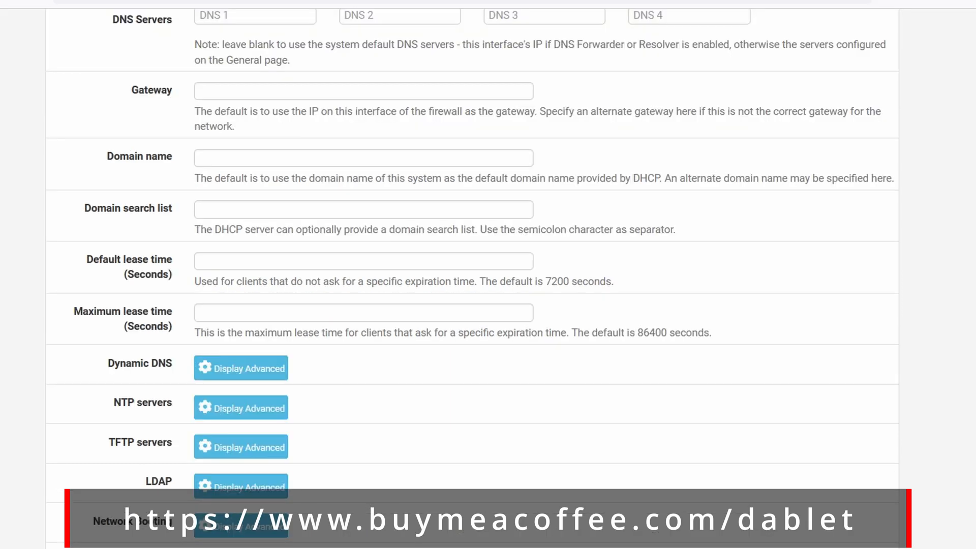
Show the LAN rules and review the block rule for TCP/UDP from eufy_cameras to any
click(318, 26)
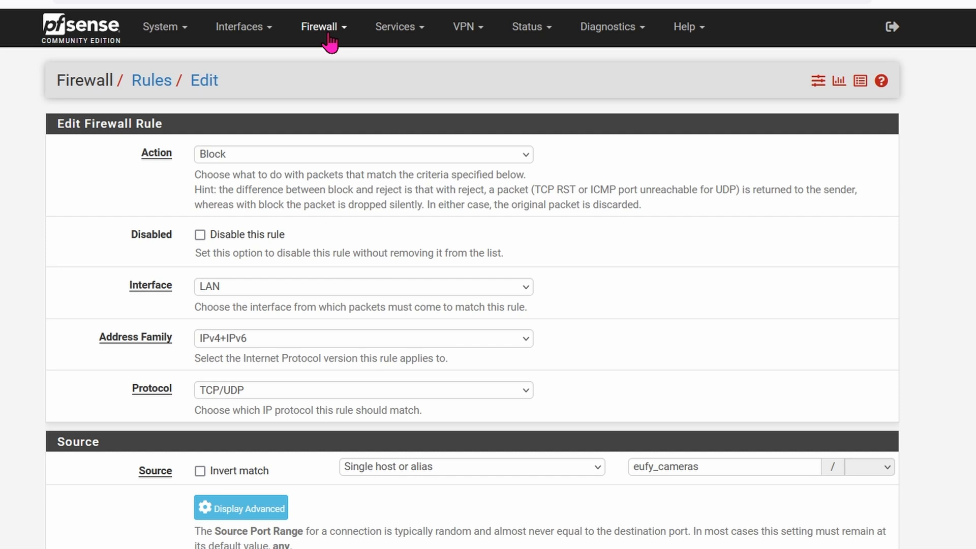
click(319, 27)
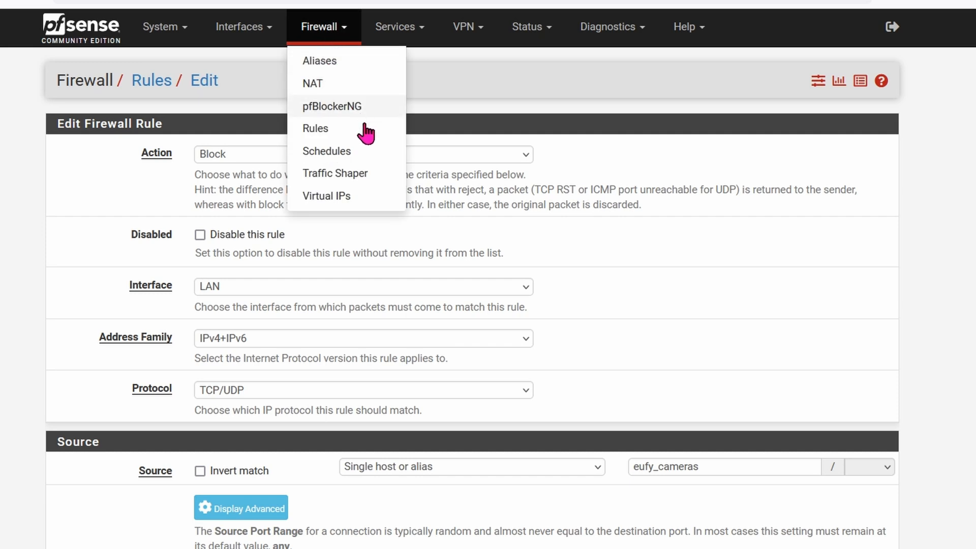
click(315, 128)
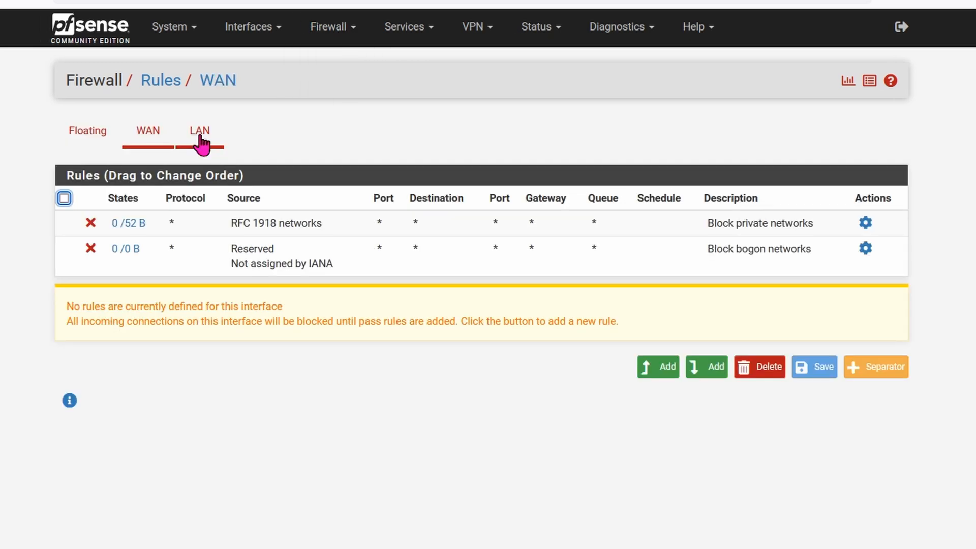
click(199, 131)
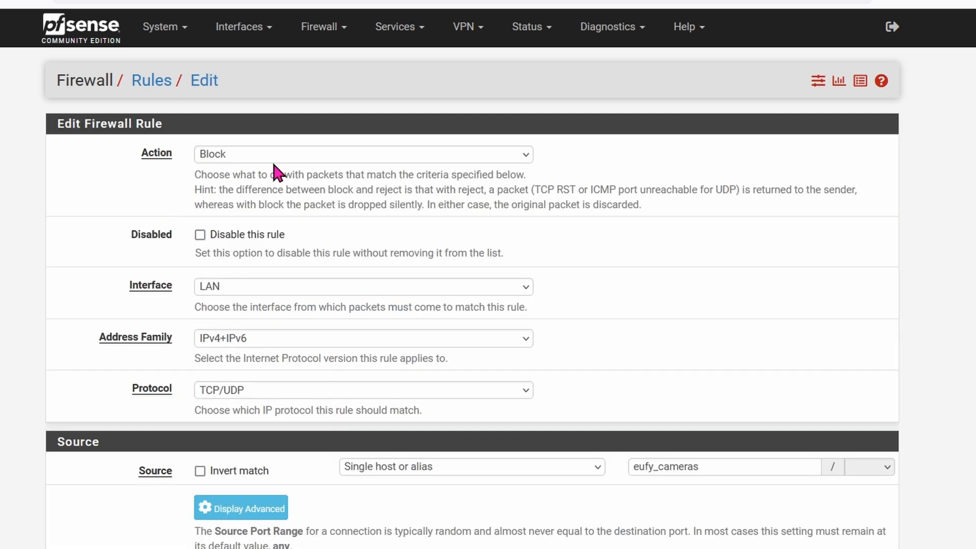
mouse_move(232, 299)
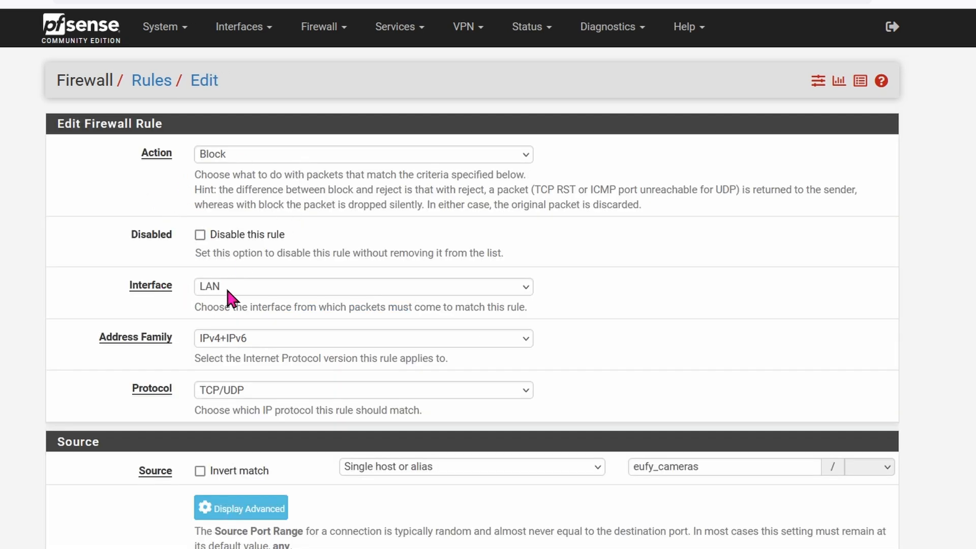
mouse_move(151, 351)
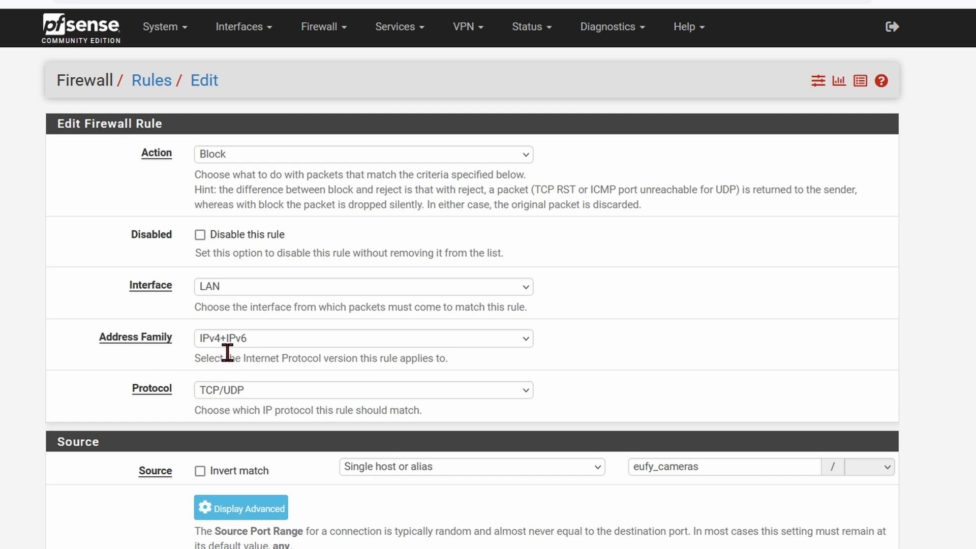
mouse_move(245, 362)
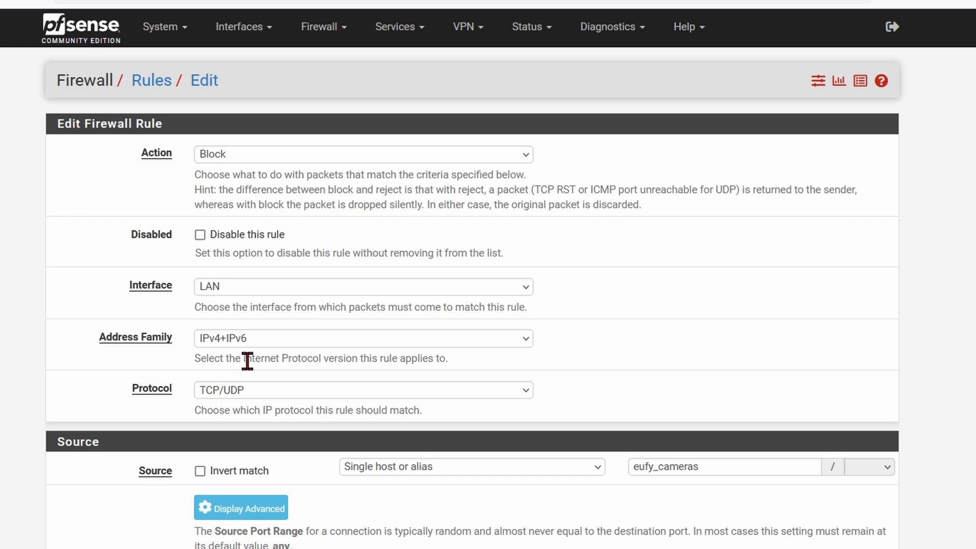
mouse_move(206, 411)
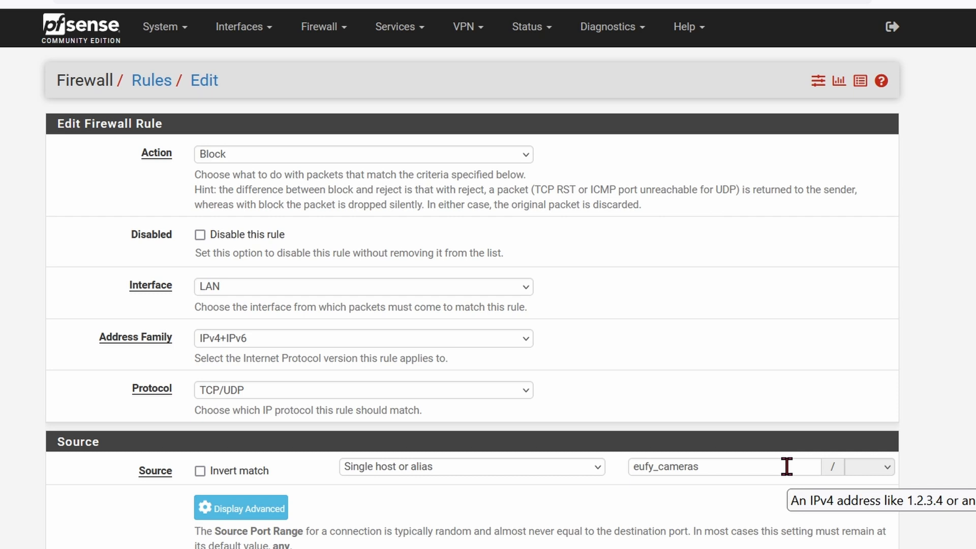
scroll(down, 3)
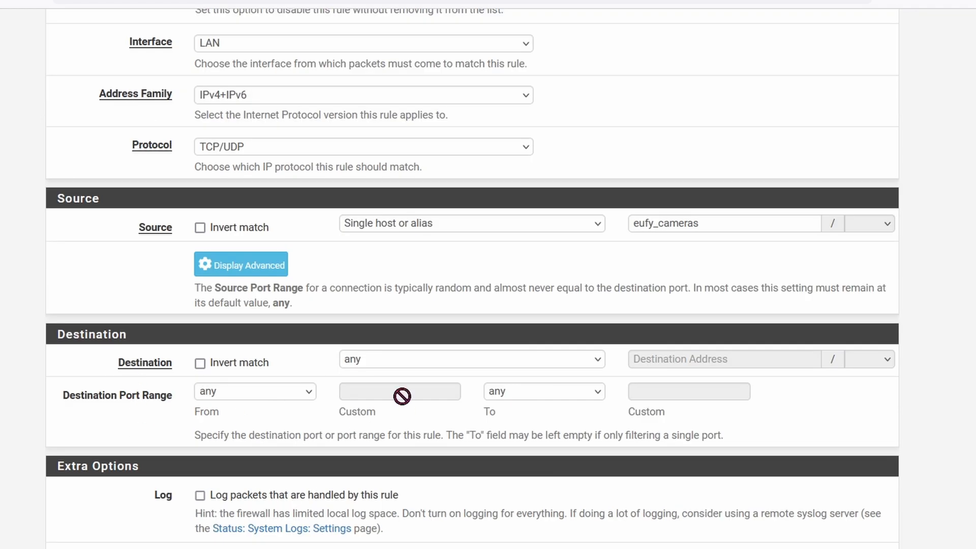
scroll(down, 3)
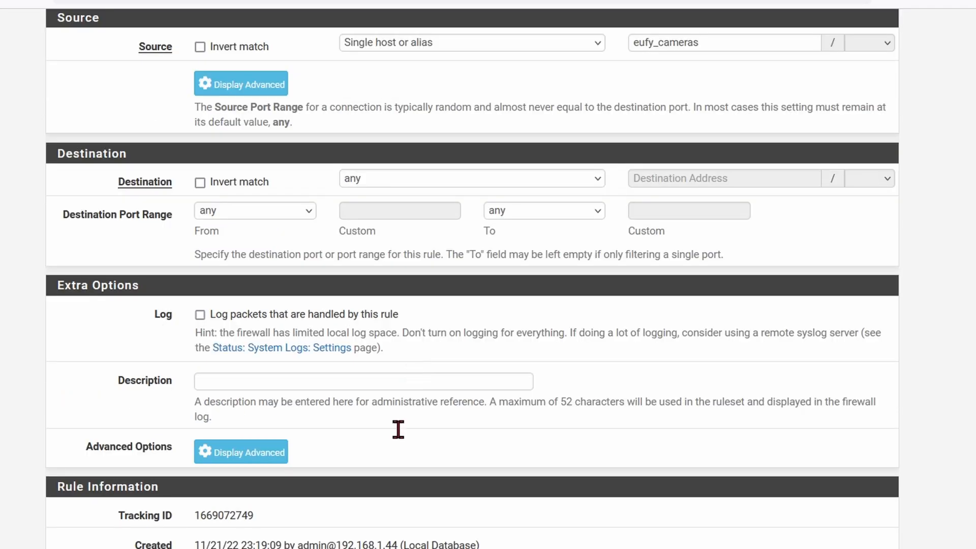